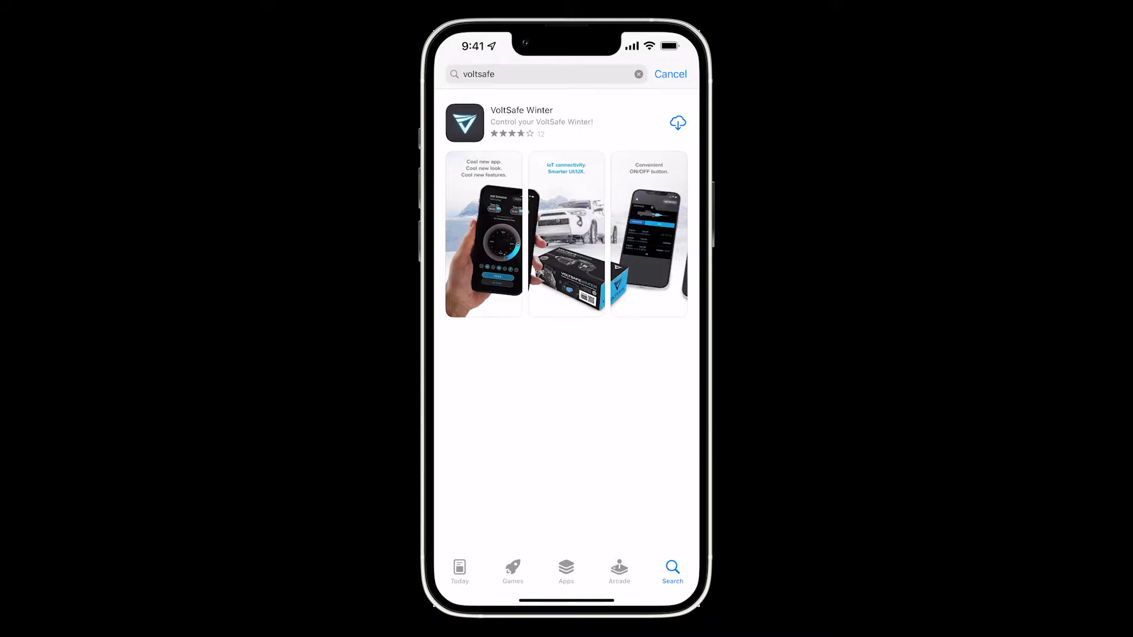
Step: Install VoltSafe Winter from the App Store and launch it to its welcome screen
left_click(678, 121)
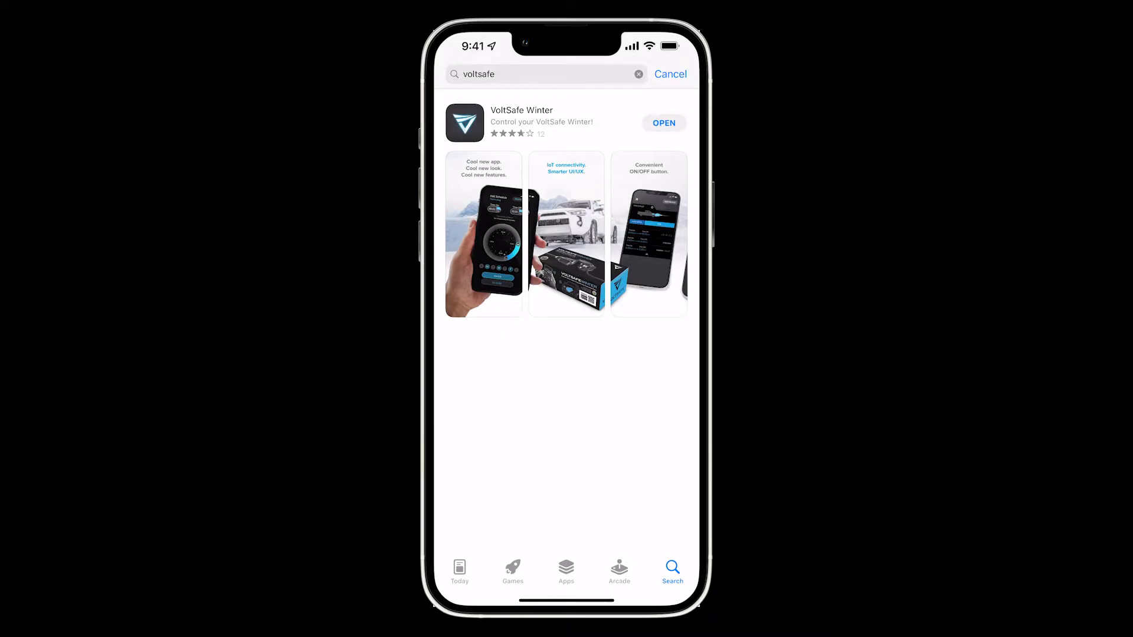
left_click(662, 123)
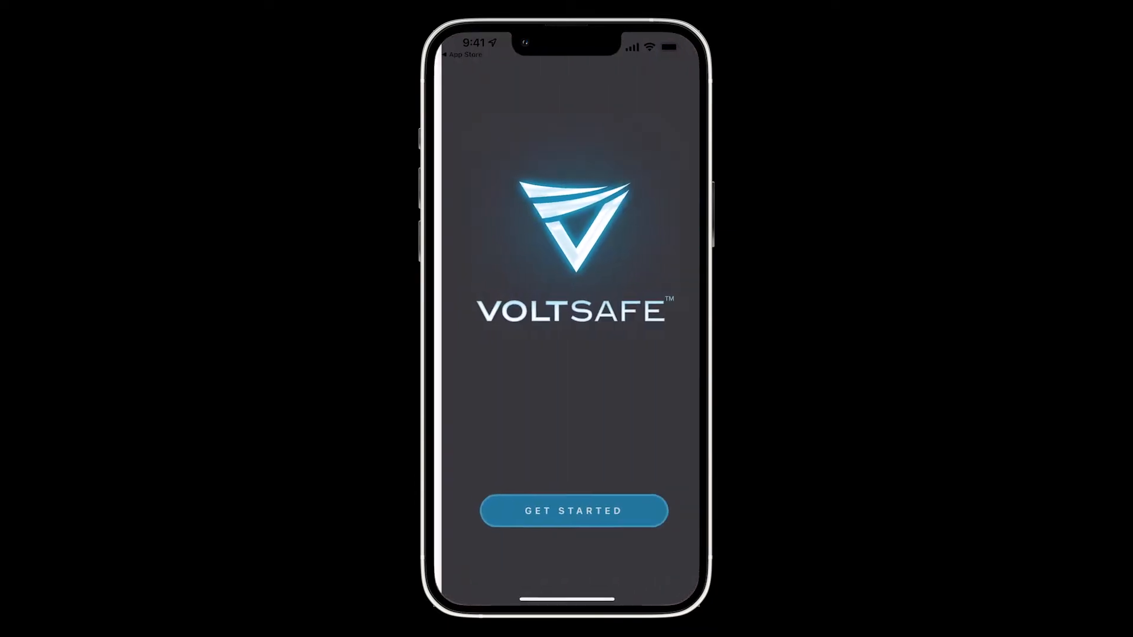
Step: Begin setup, grant Bluetooth access and start creating a new account
left_click(574, 511)
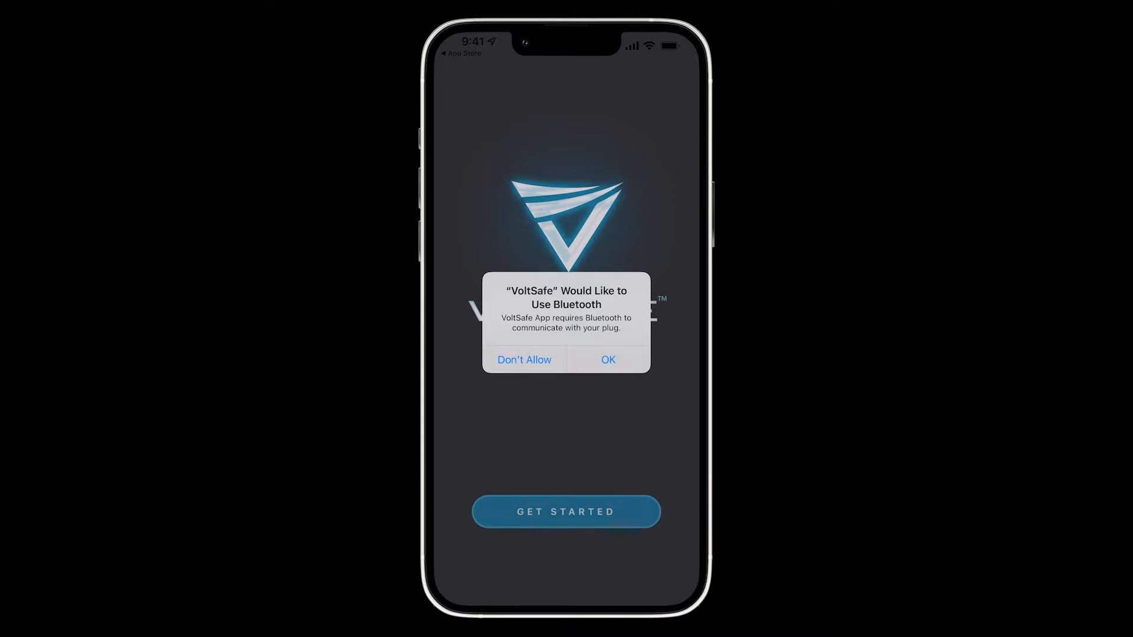
left_click(606, 359)
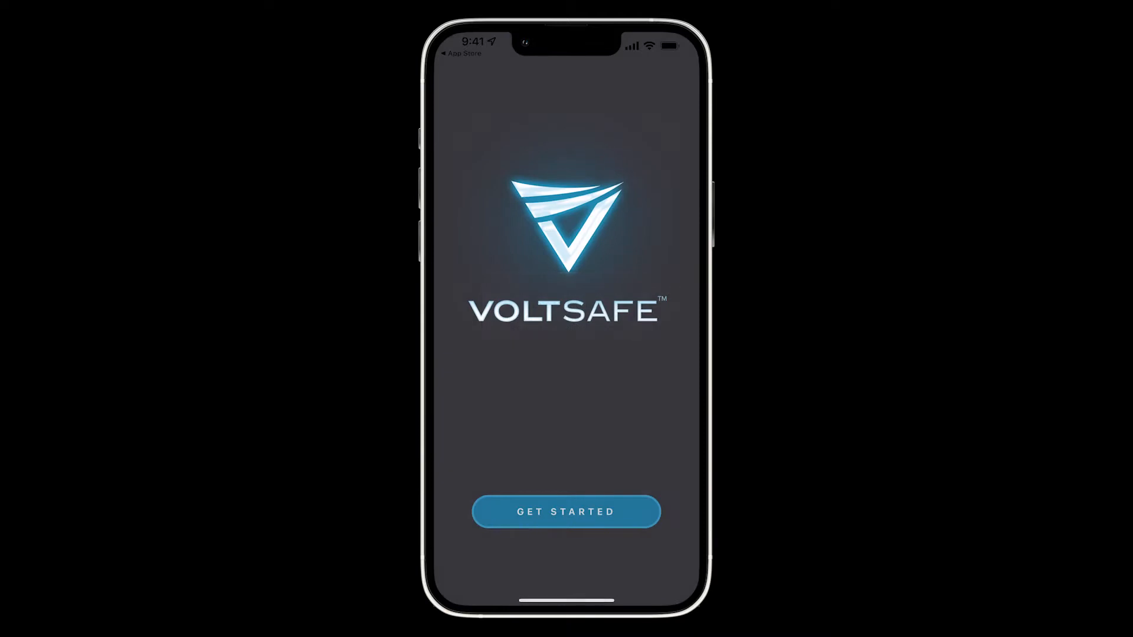
left_click(565, 511)
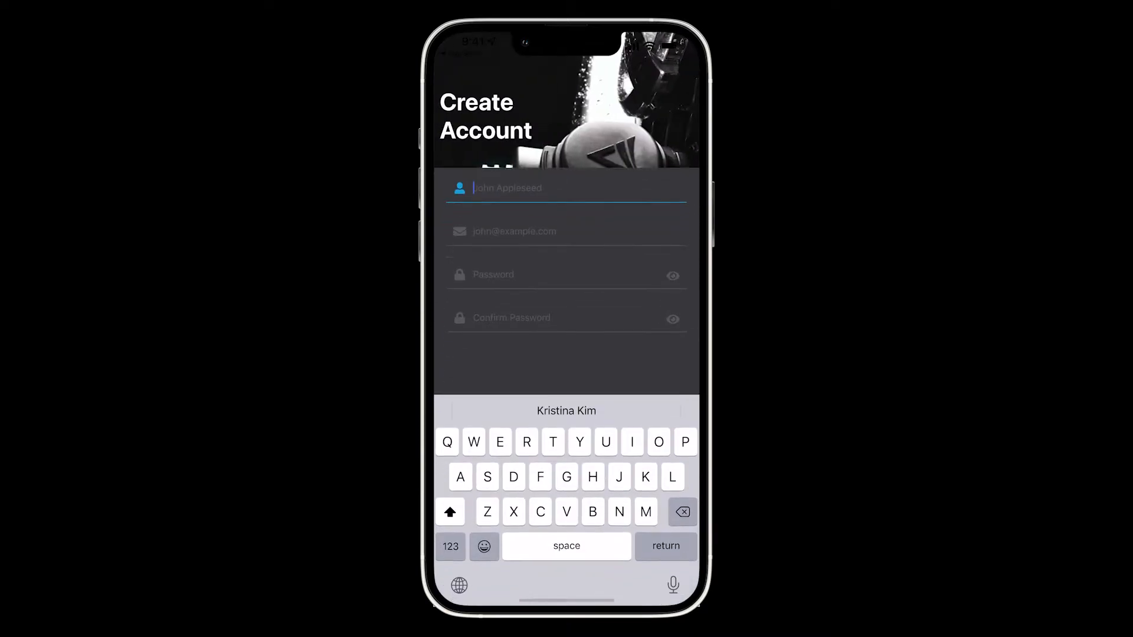
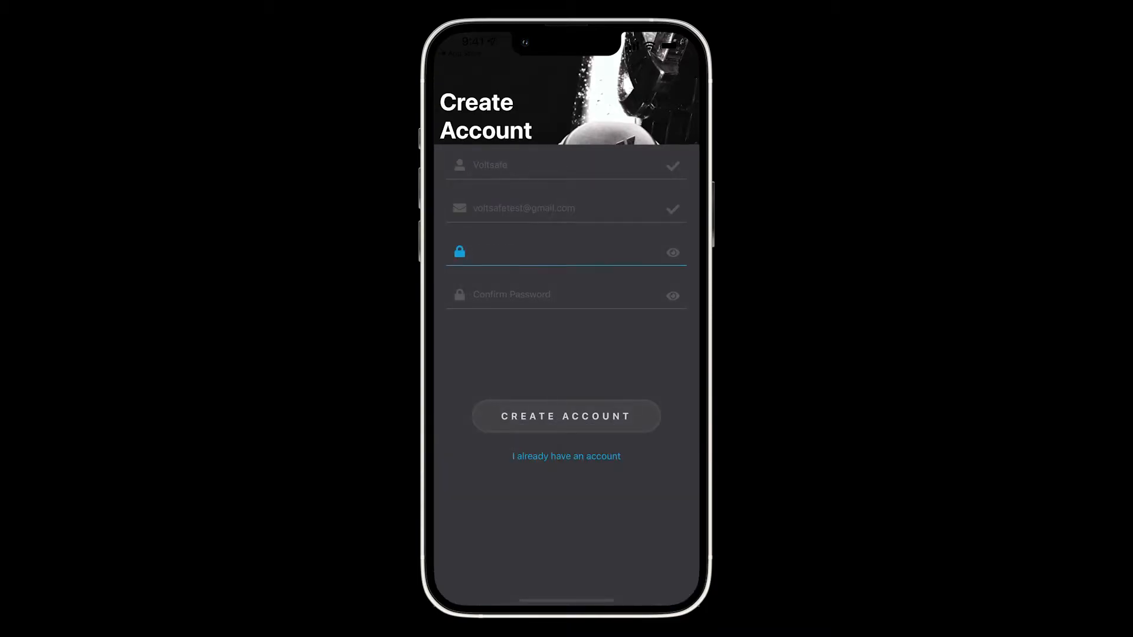
left_click(565, 294)
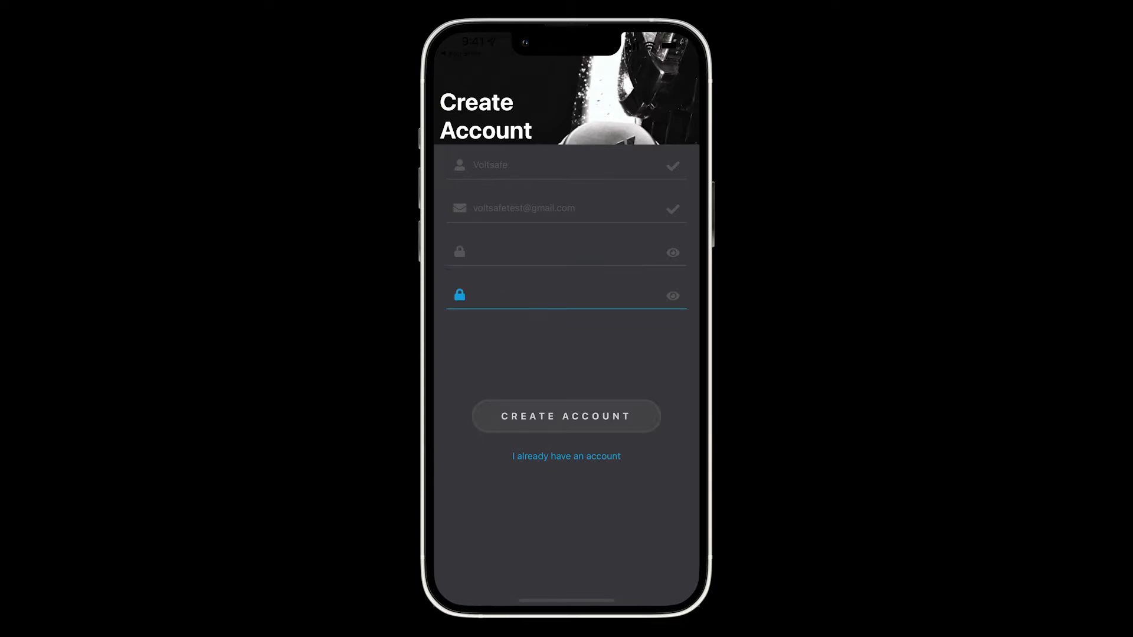
left_click(565, 415)
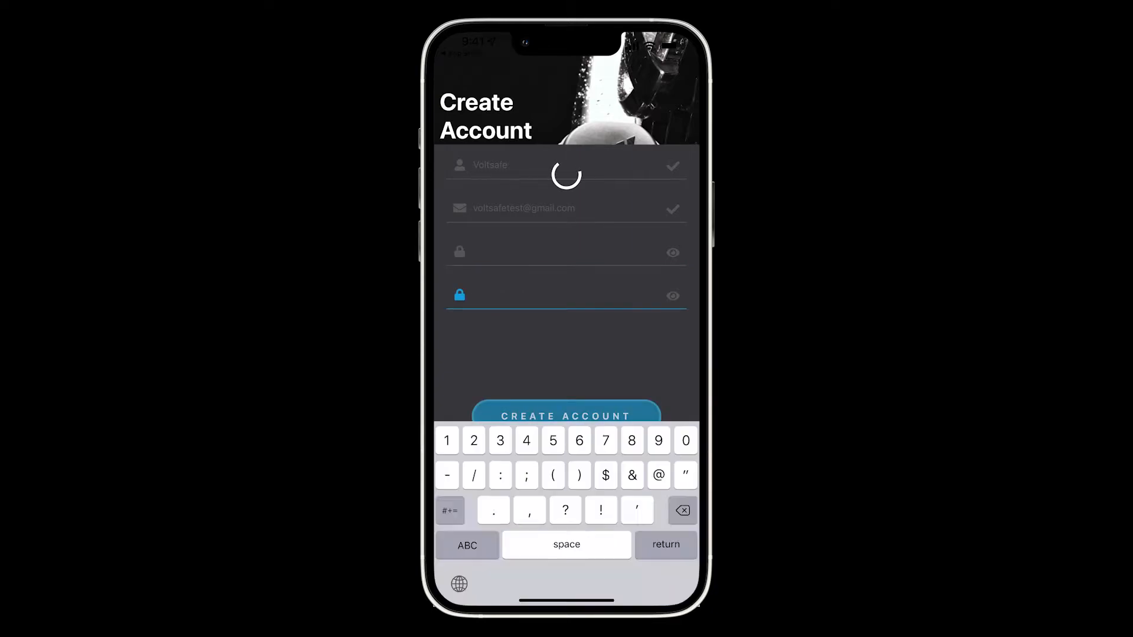
left_click(566, 415)
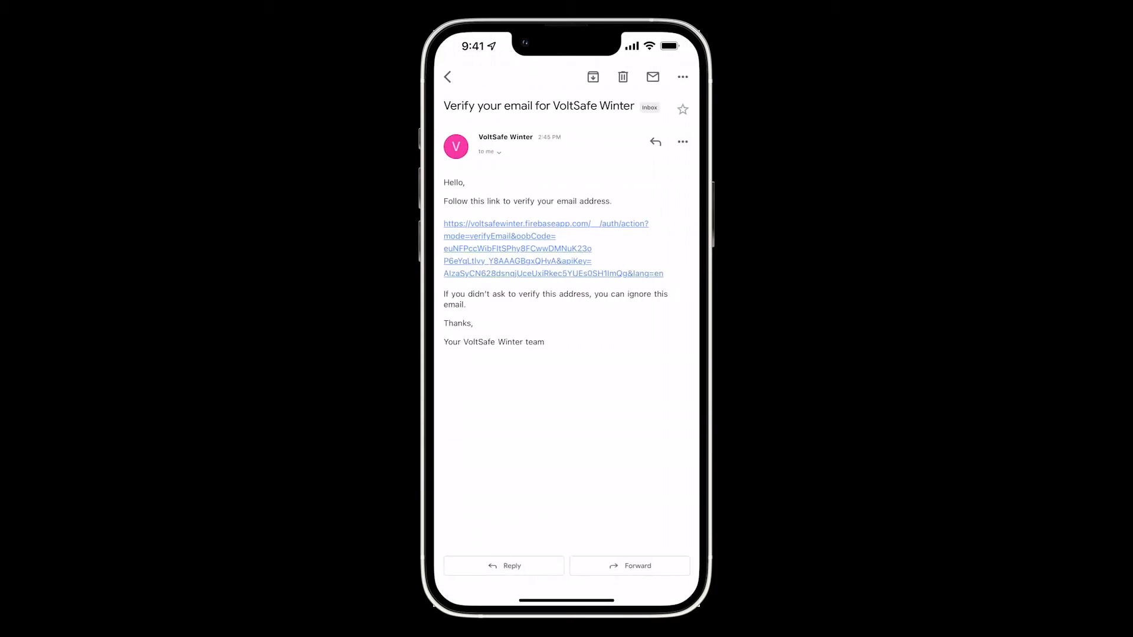
Step: Follow the Gmail verification link to confirm the VoltSafe Winter account's email
left_click(545, 249)
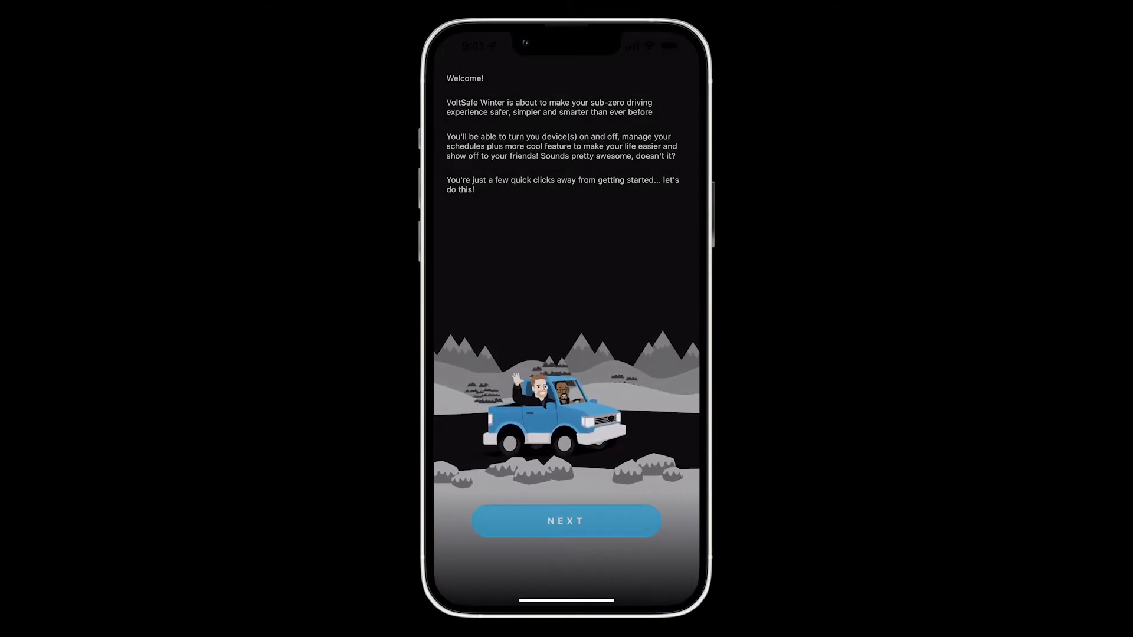
Step: Accept device permissions and pair the plug over Bluetooth, reaching the WiFi network list
left_click(565, 521)
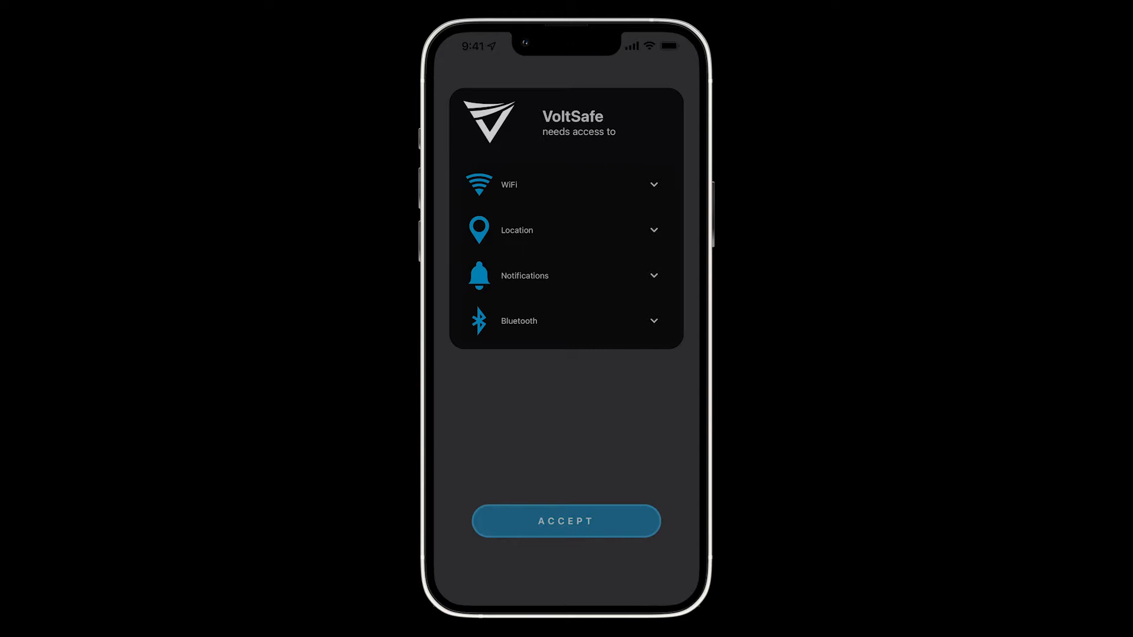
left_click(565, 521)
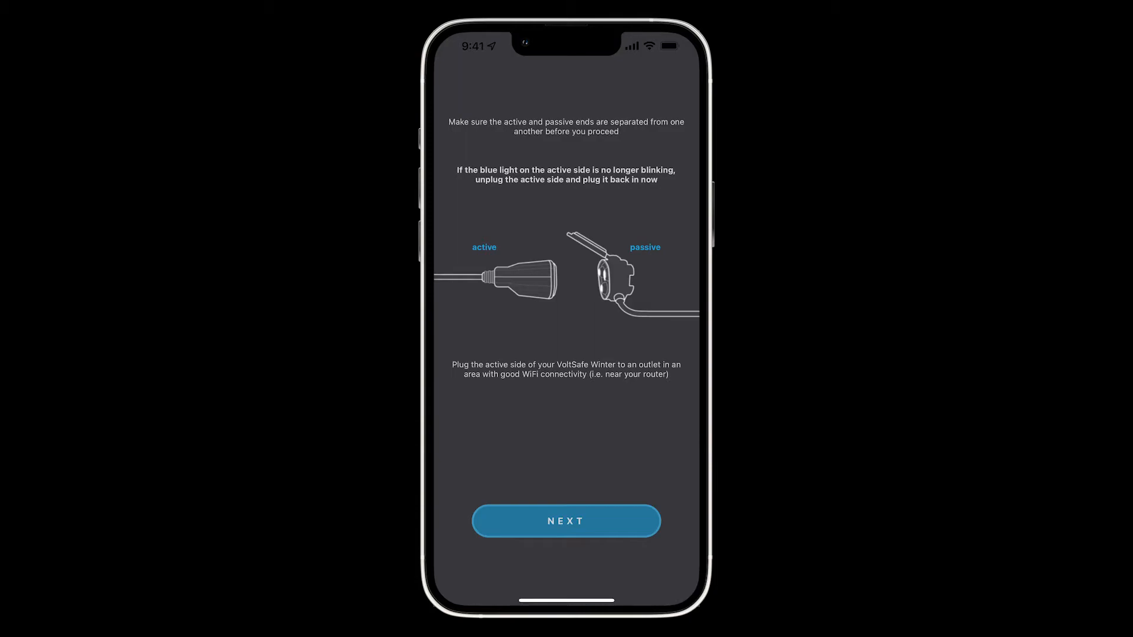
left_click(566, 520)
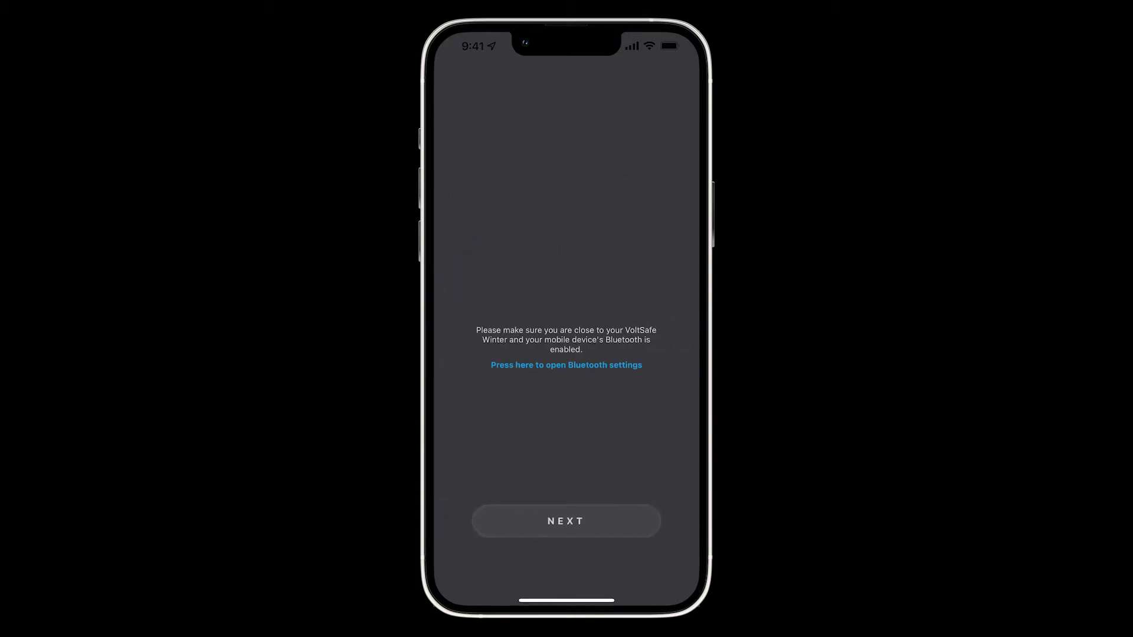
left_click(566, 365)
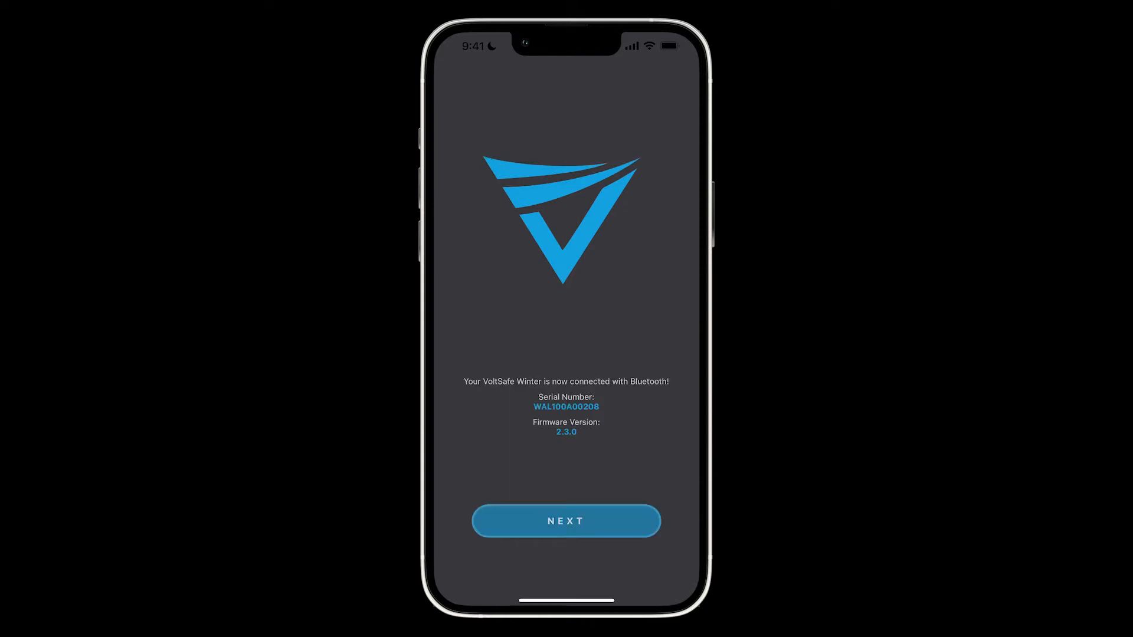
left_click(566, 520)
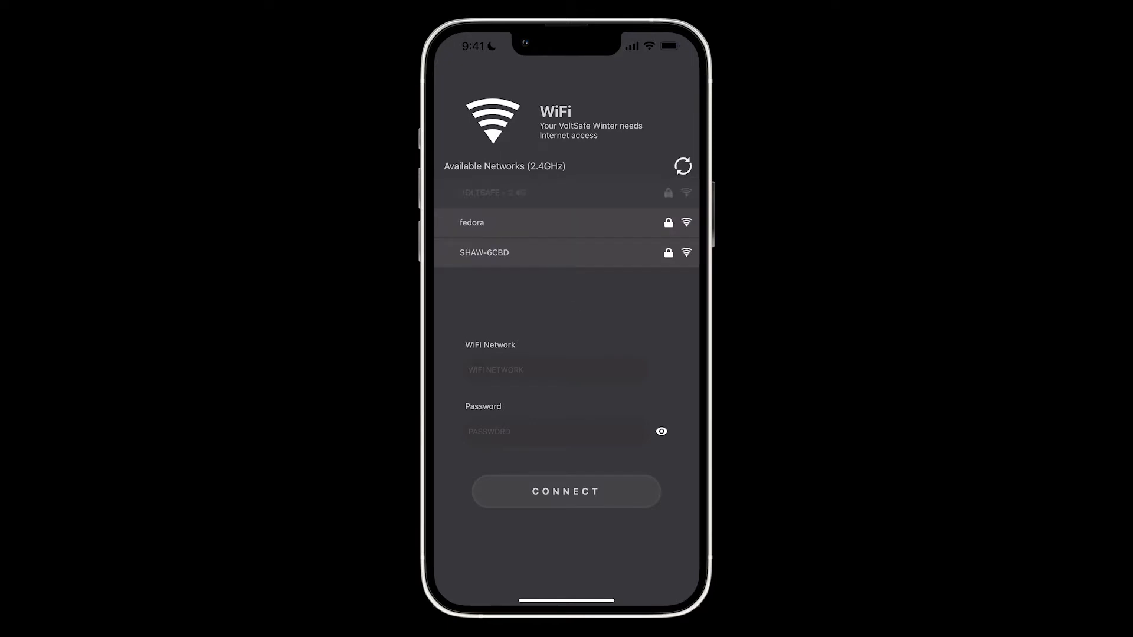
Step: Connect the plug to the VOLTSAFE - 2.4G WiFi network and continue to installation
left_click(494, 193)
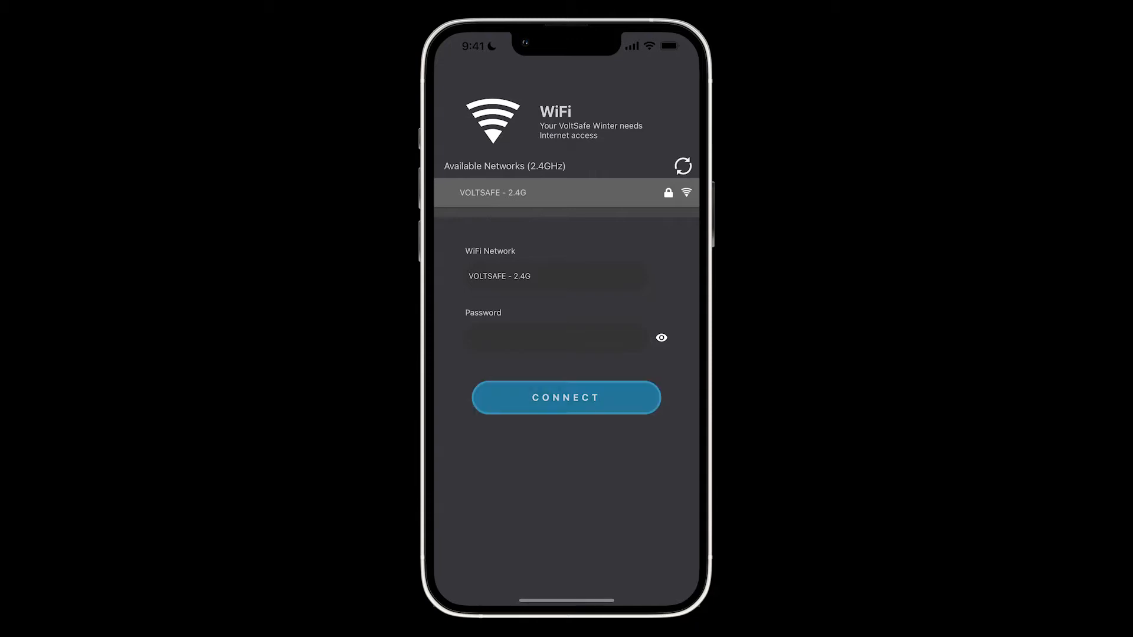
left_click(565, 398)
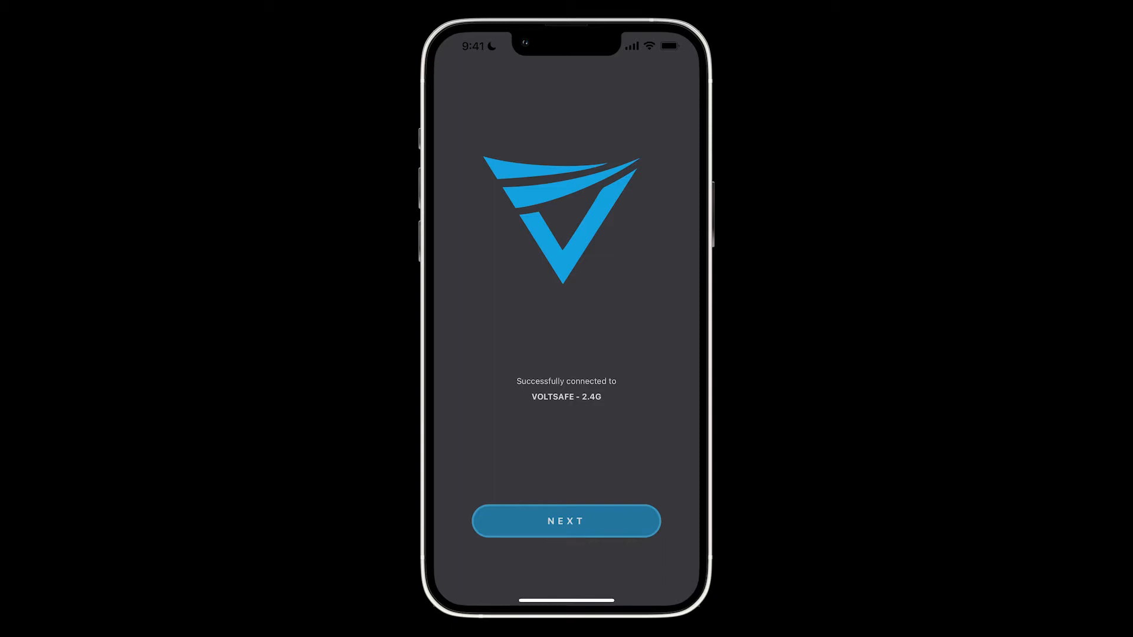
left_click(565, 521)
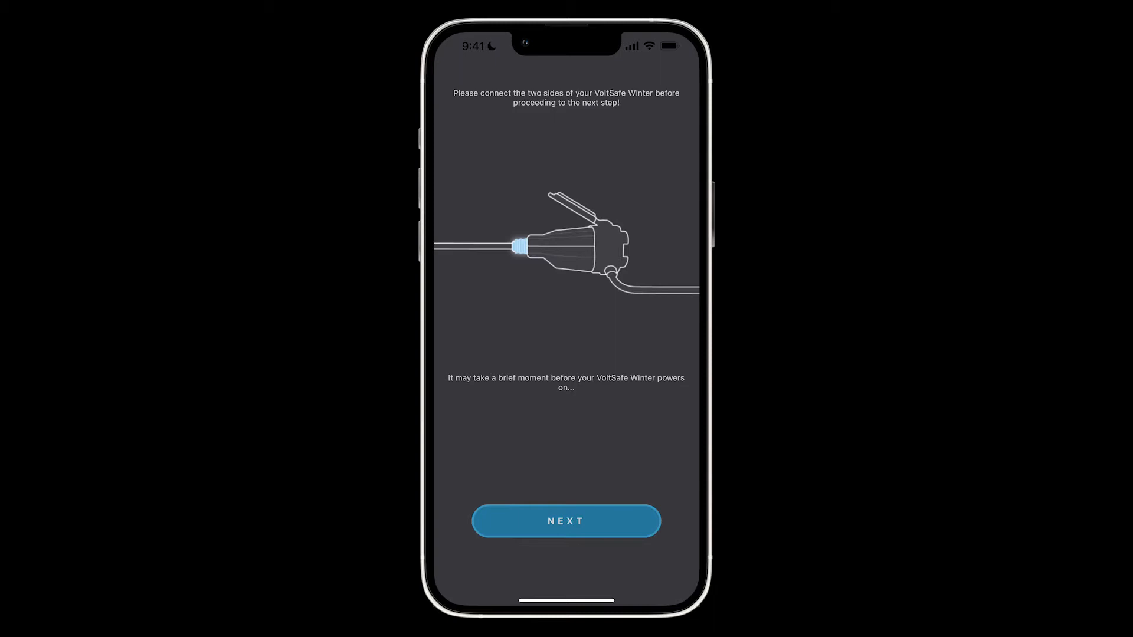
left_click(565, 520)
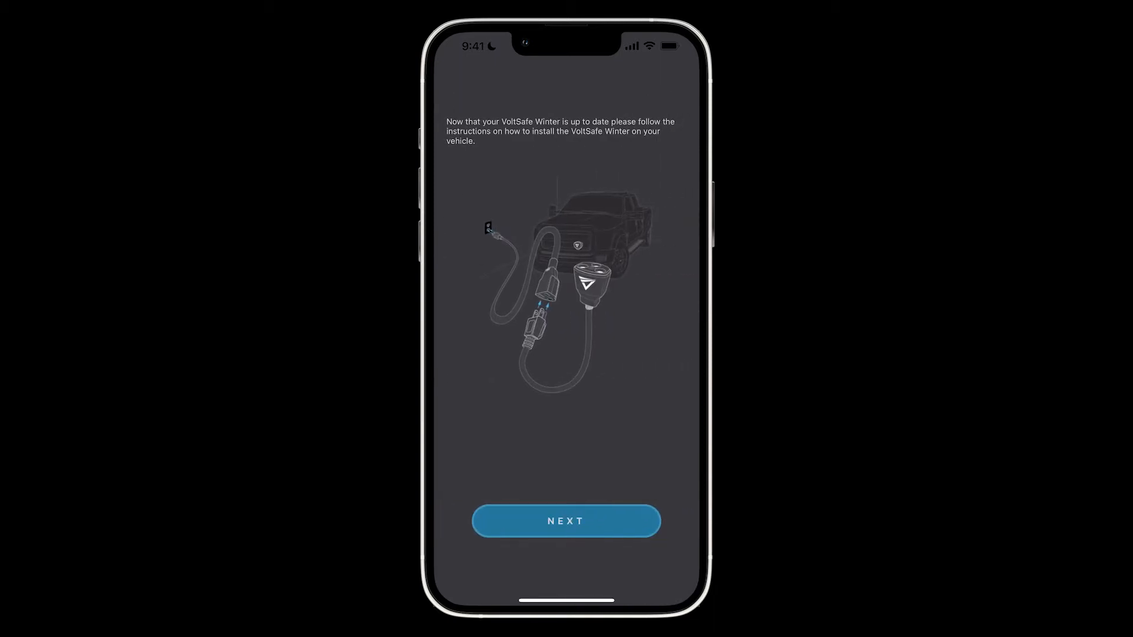
Step: Advance through the foam pad and grille mounting instructions to the device naming step
left_click(565, 520)
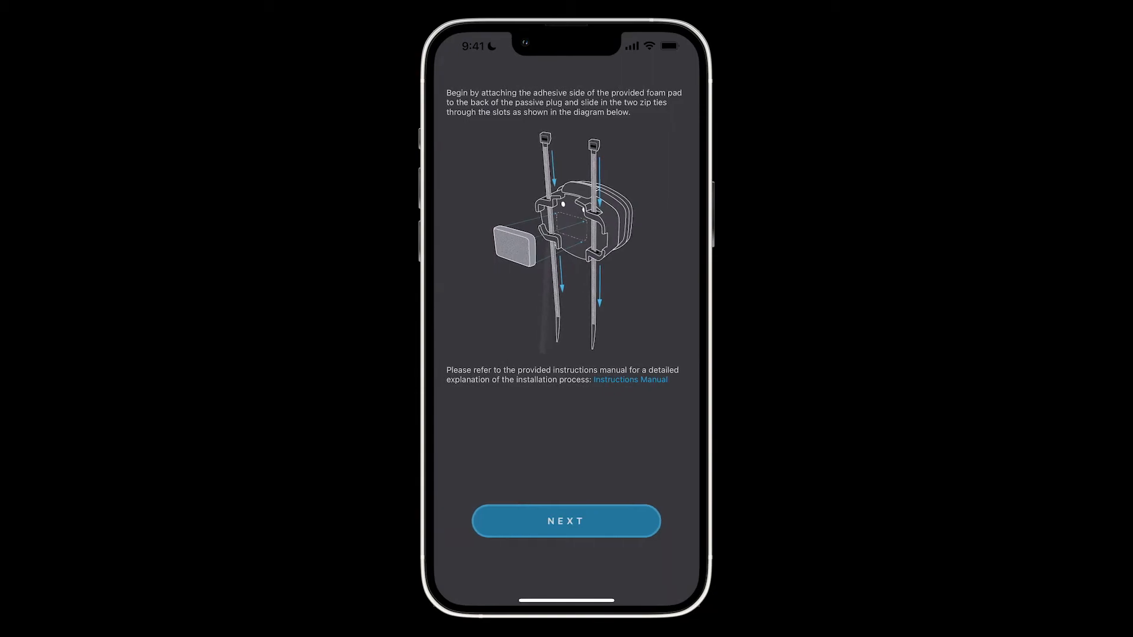
left_click(566, 520)
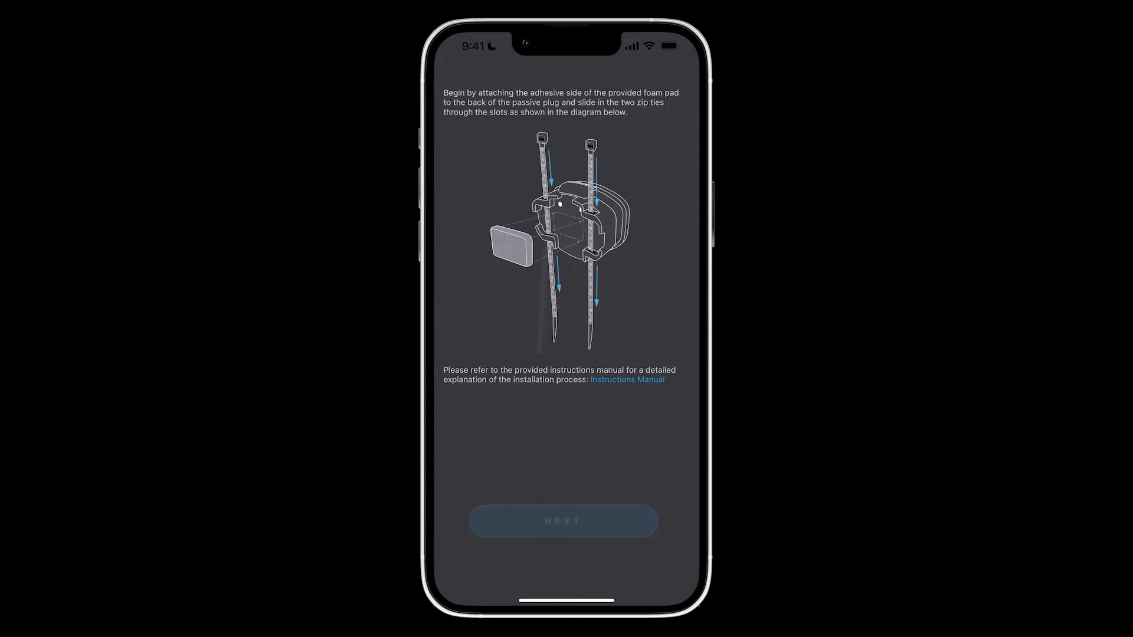
left_click(563, 520)
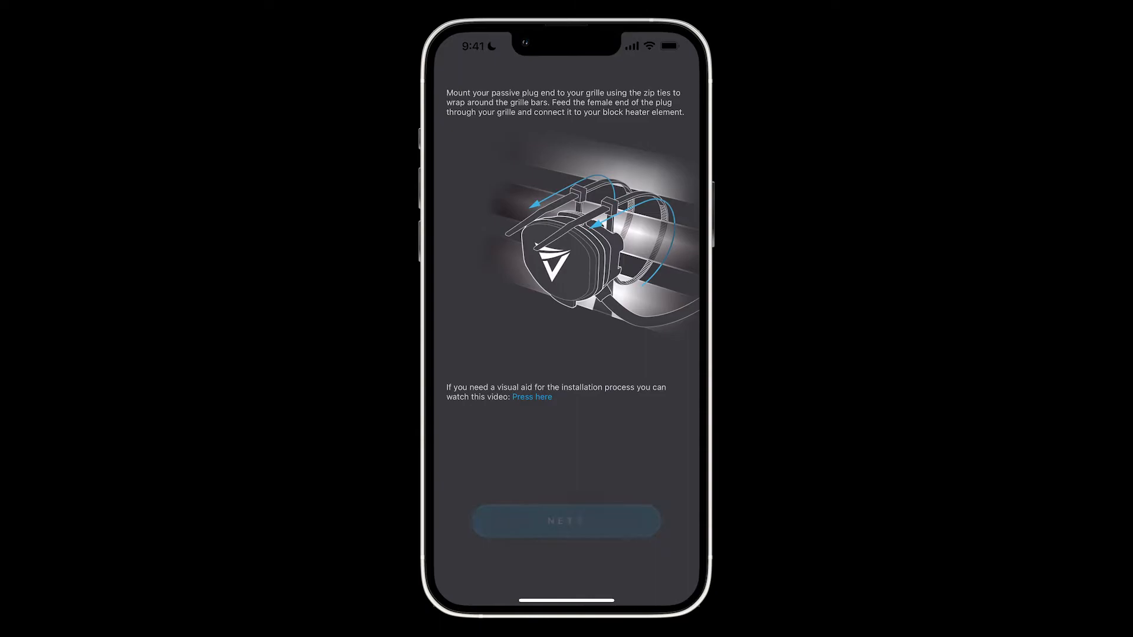
left_click(565, 520)
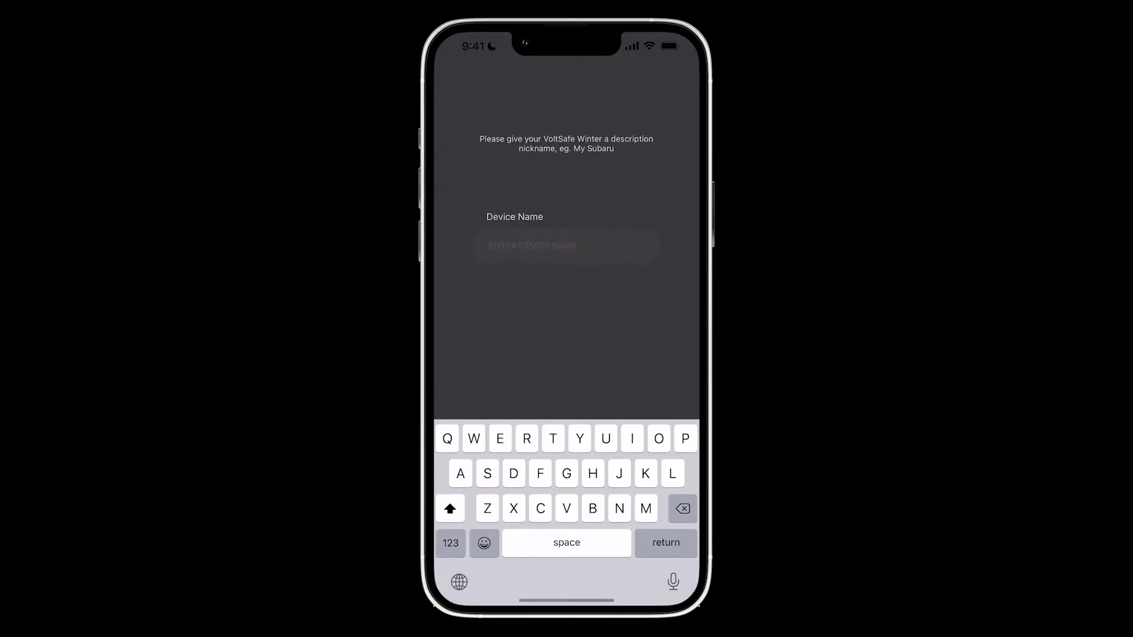
Step: Name the plug 'Kitt' and dismiss the safety overview to reach the dashboard
type("Kitt")
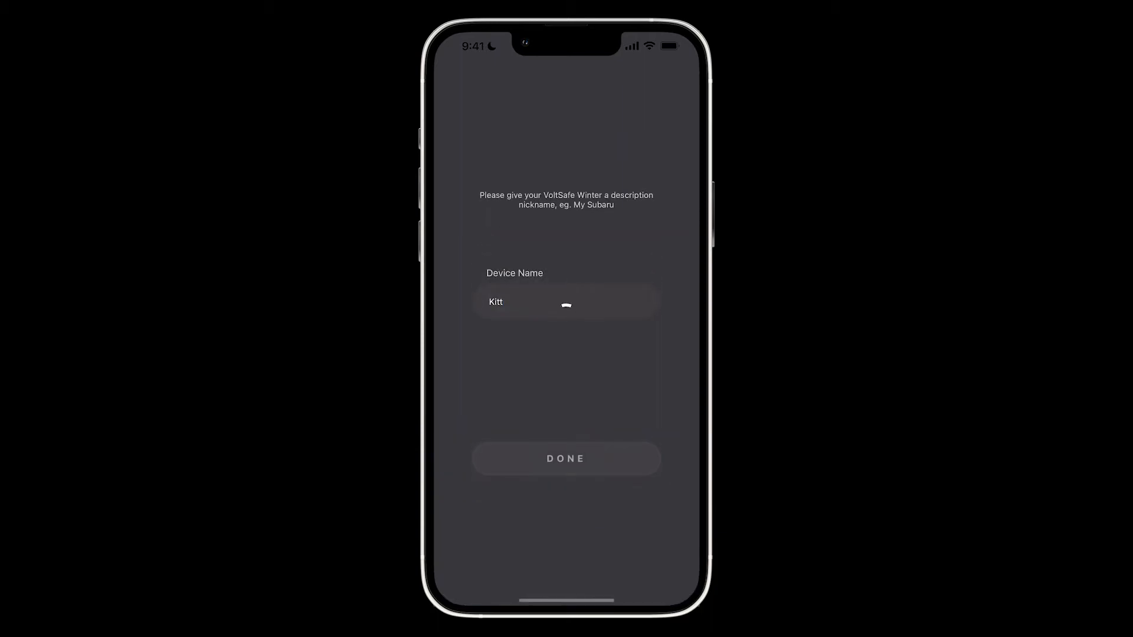
left_click(565, 459)
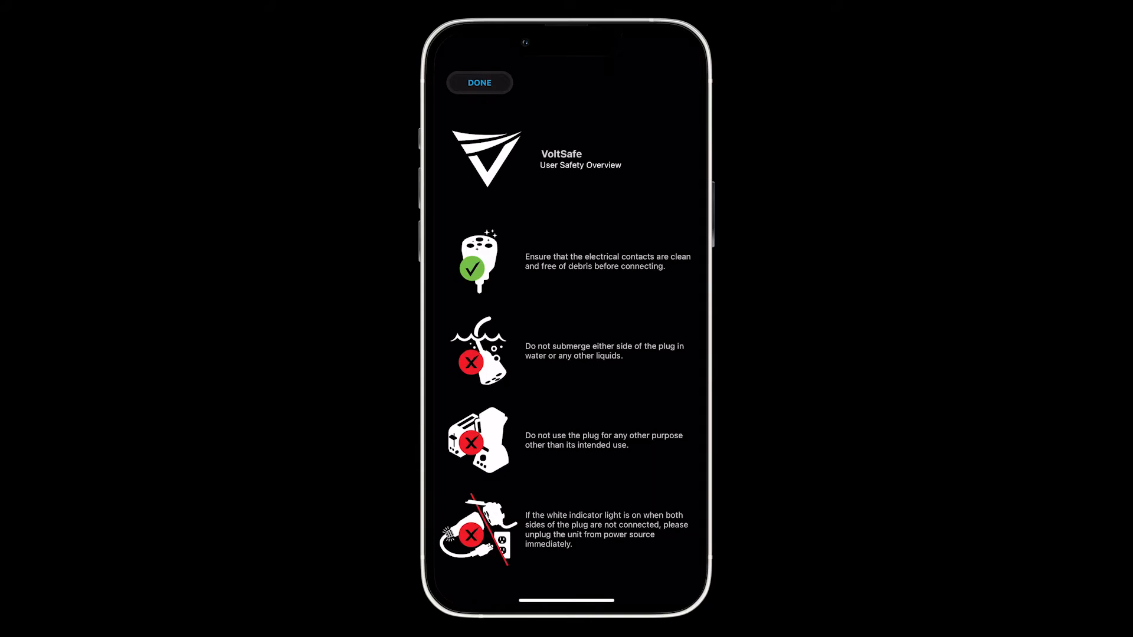
left_click(478, 83)
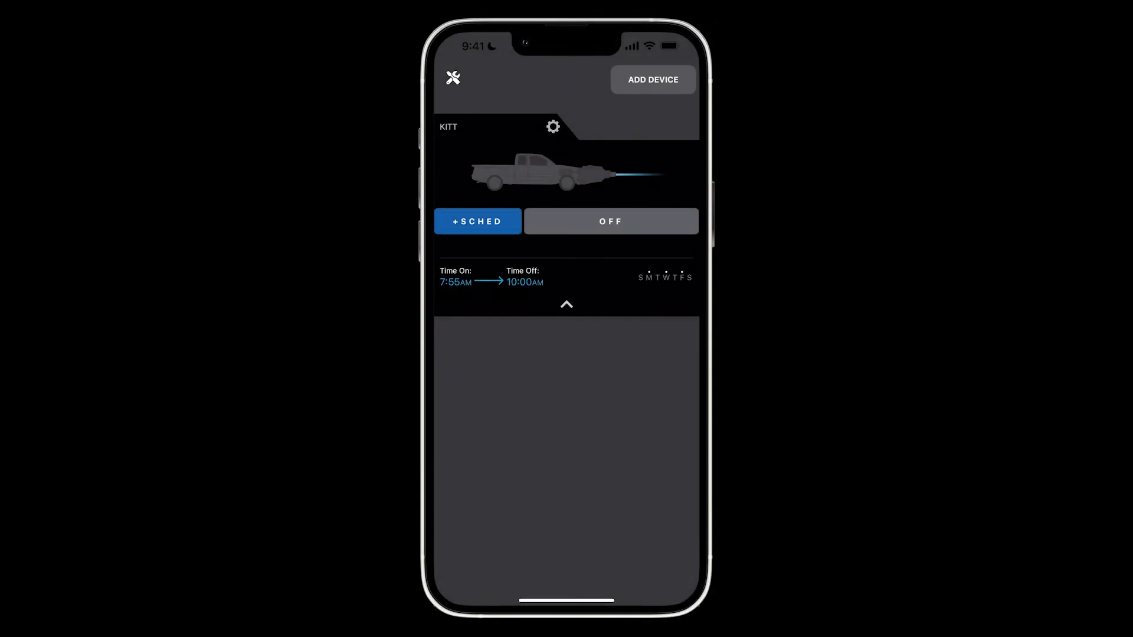
Step: Save a new Kitt schedule from 8:00 to 10:05 AM on Monday, Wednesday and Friday
left_click(476, 221)
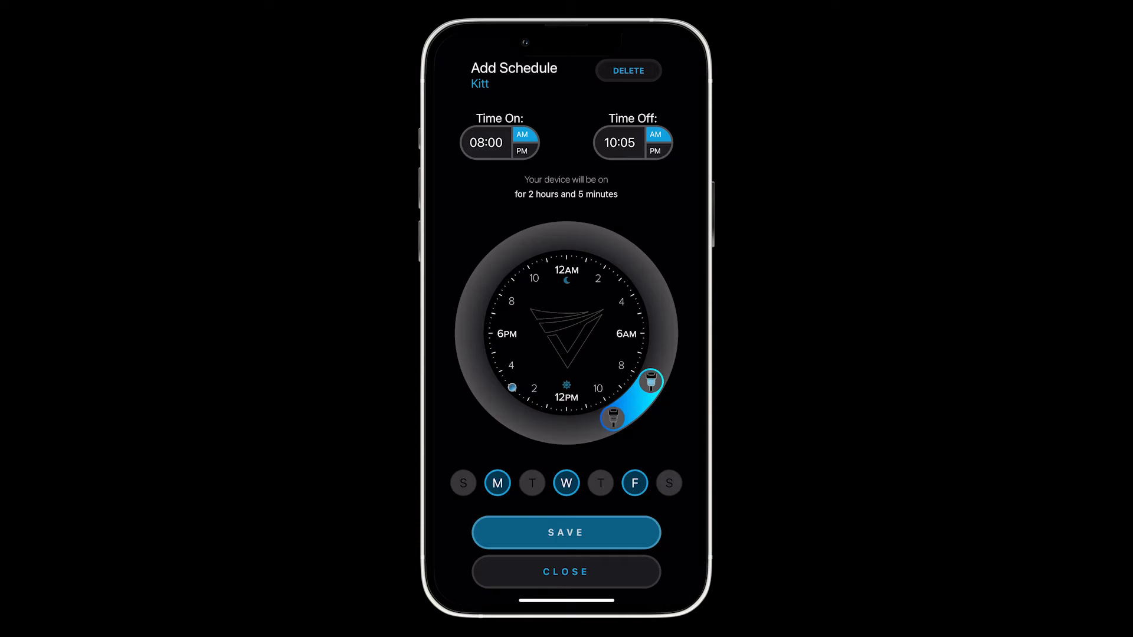
left_click(565, 533)
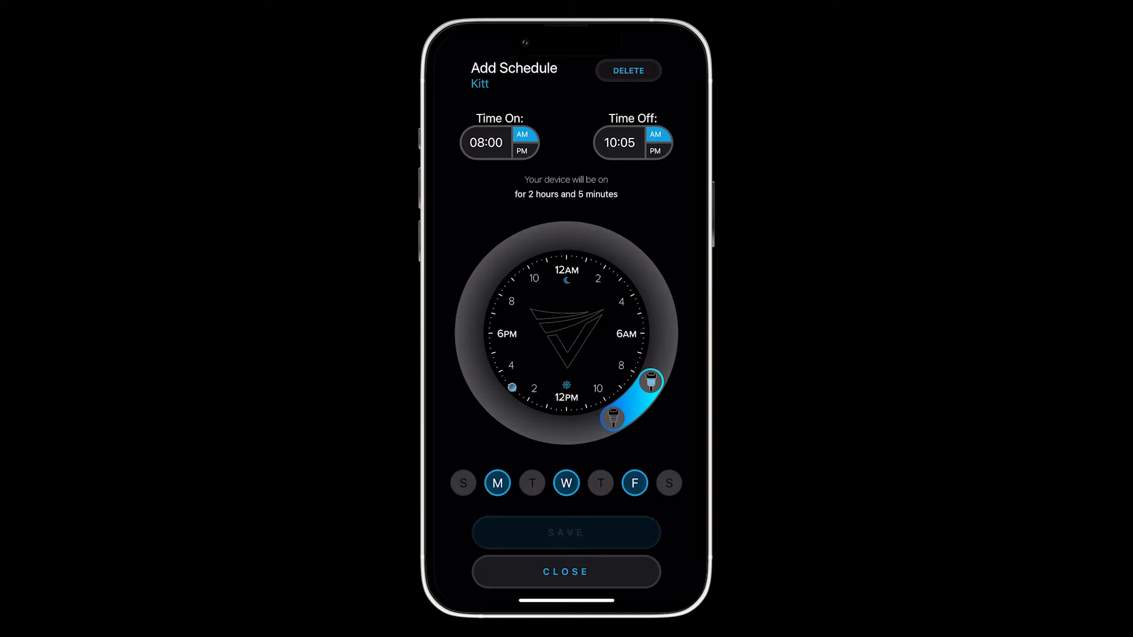
left_click(566, 571)
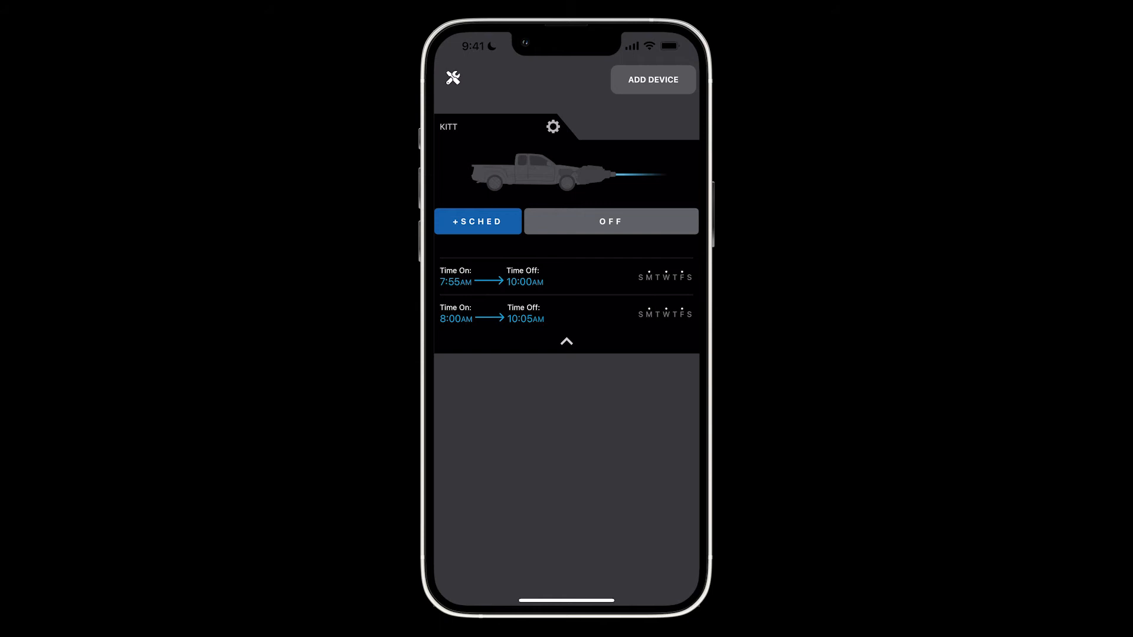
Step: Reschedule the 7:55 AM entry to 3:40–5:45 PM on Tuesday through Friday and save it
left_click(565, 276)
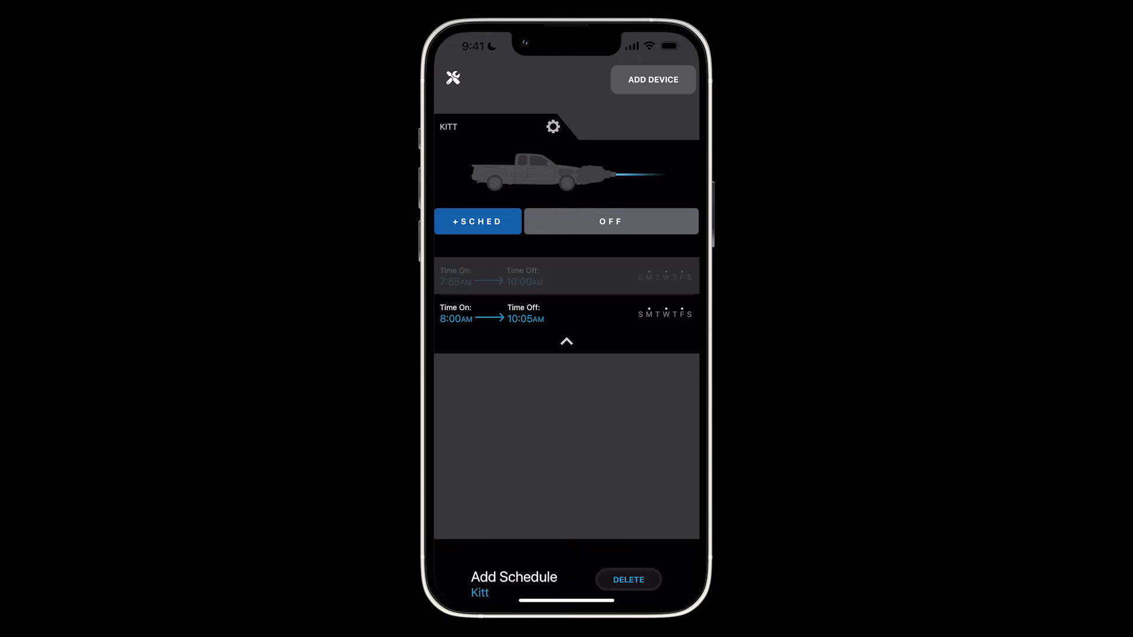
left_click(567, 276)
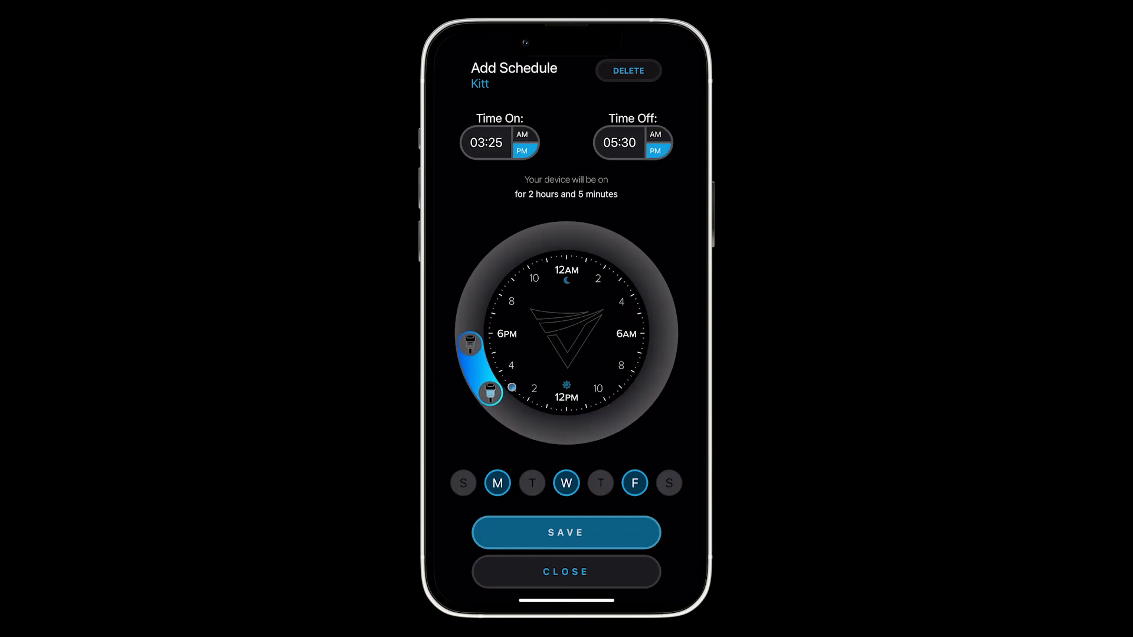
left_click_drag(468, 346, 471, 336)
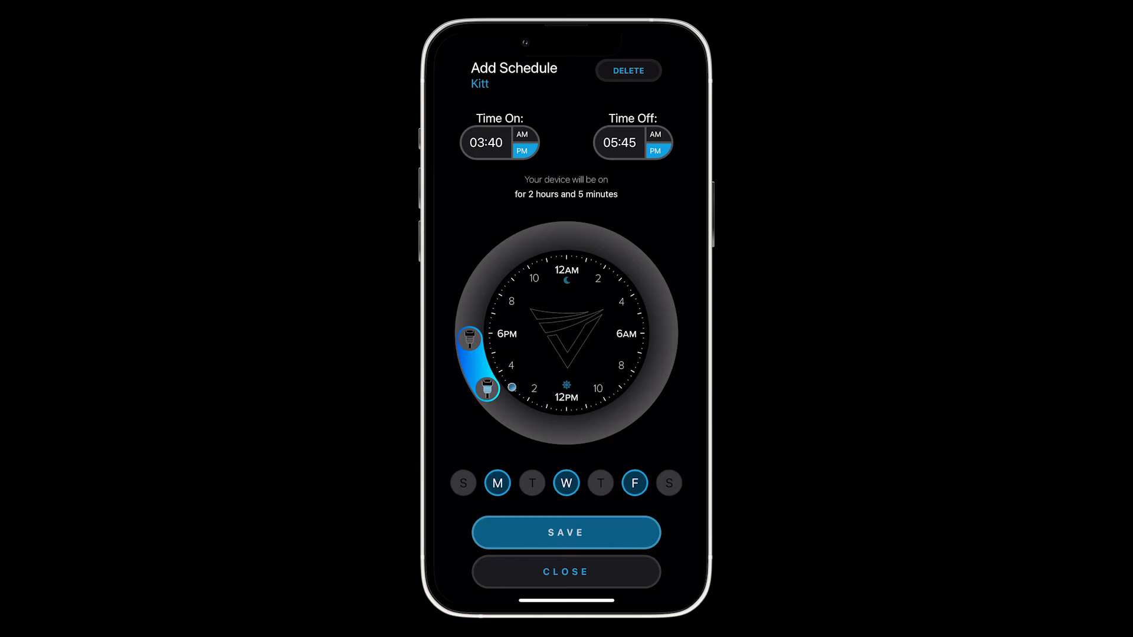
left_click(497, 483)
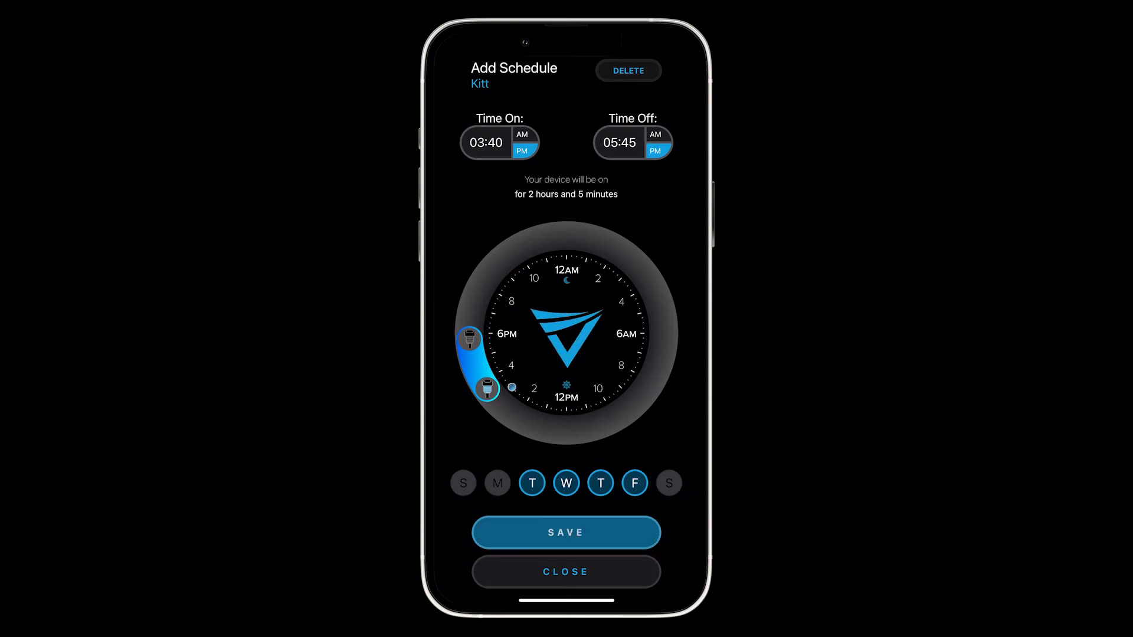
left_click(565, 532)
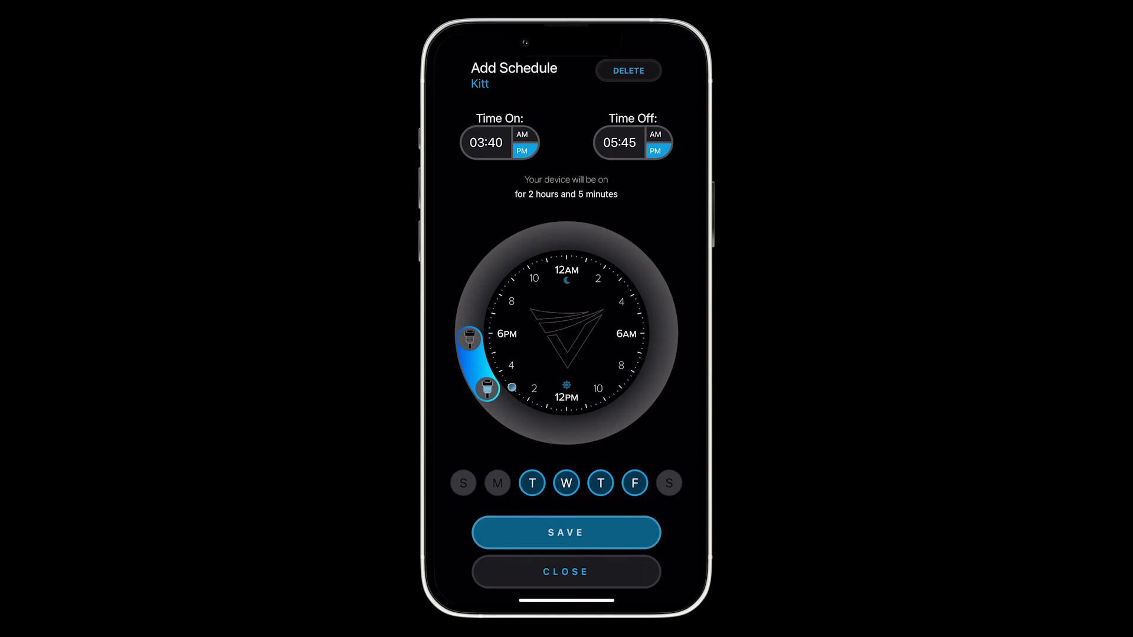
left_click(565, 533)
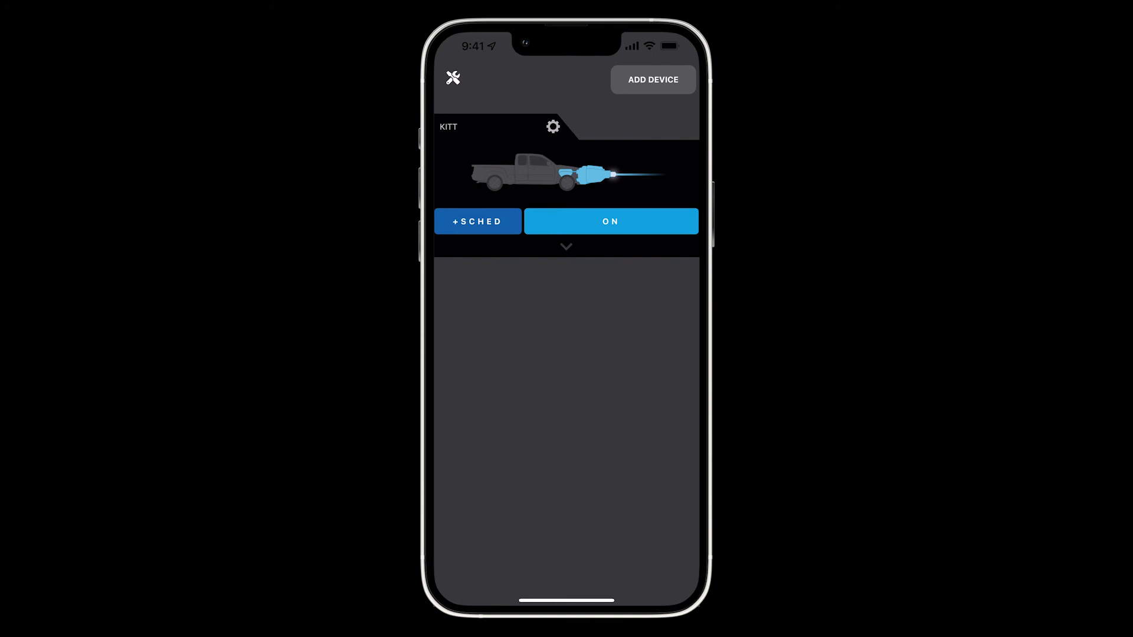
Step: Invite another user by email to share control of Kitt and return to the dashboard
left_click(552, 127)
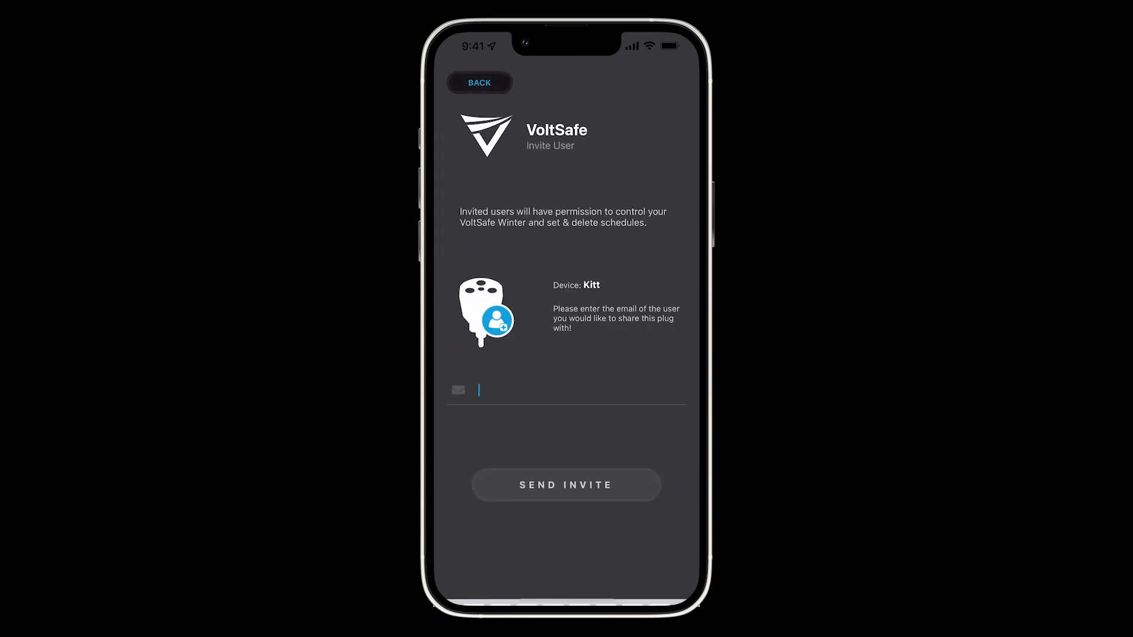
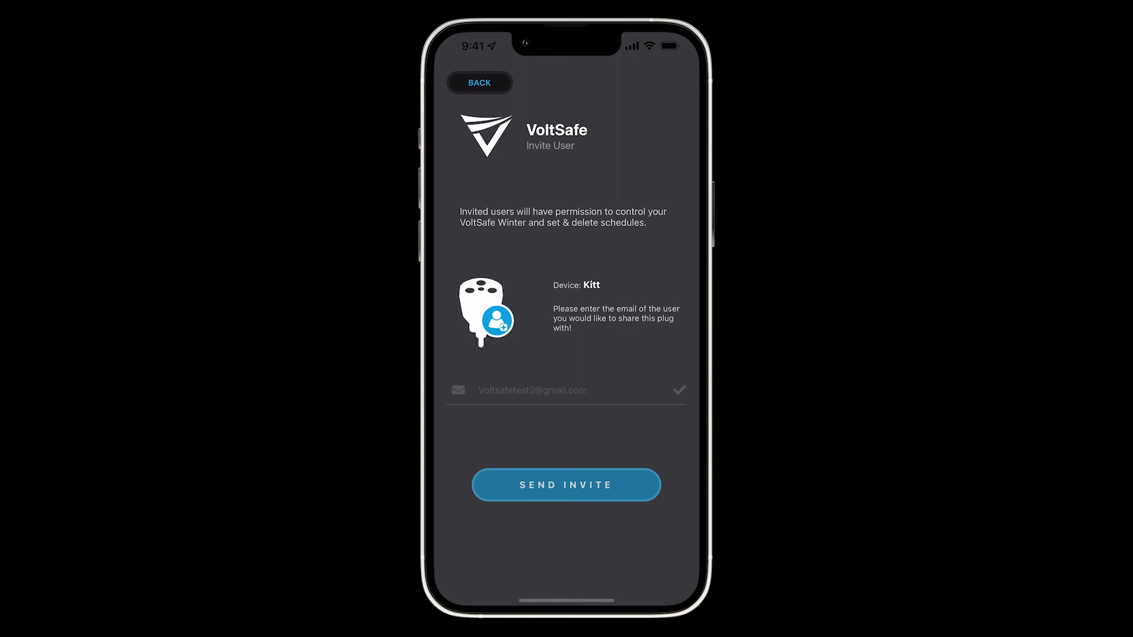
left_click(478, 83)
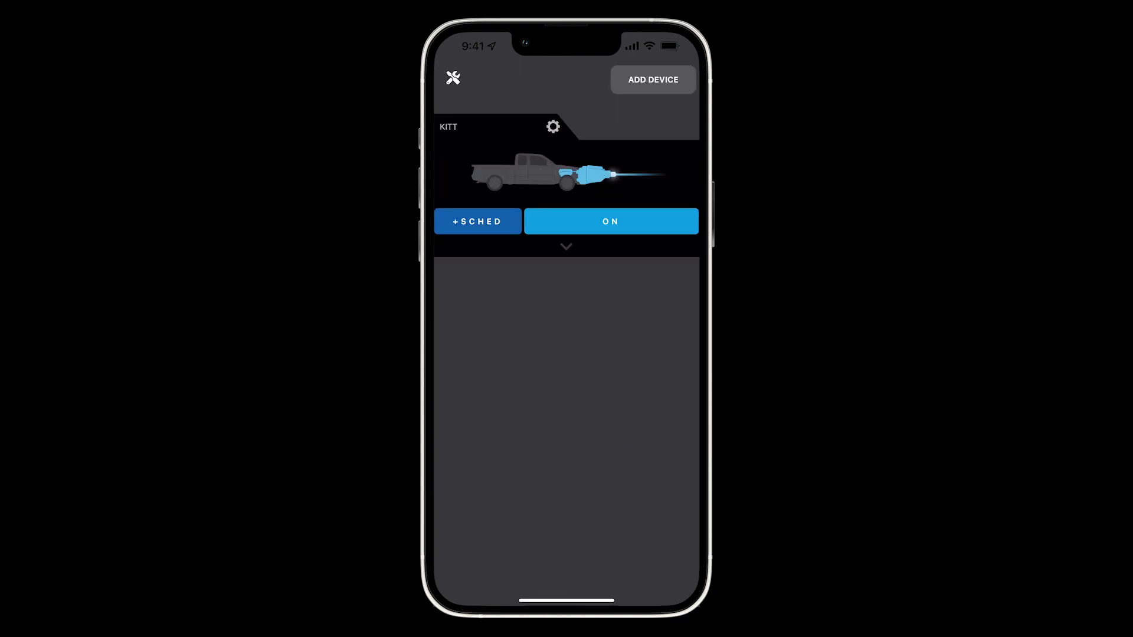